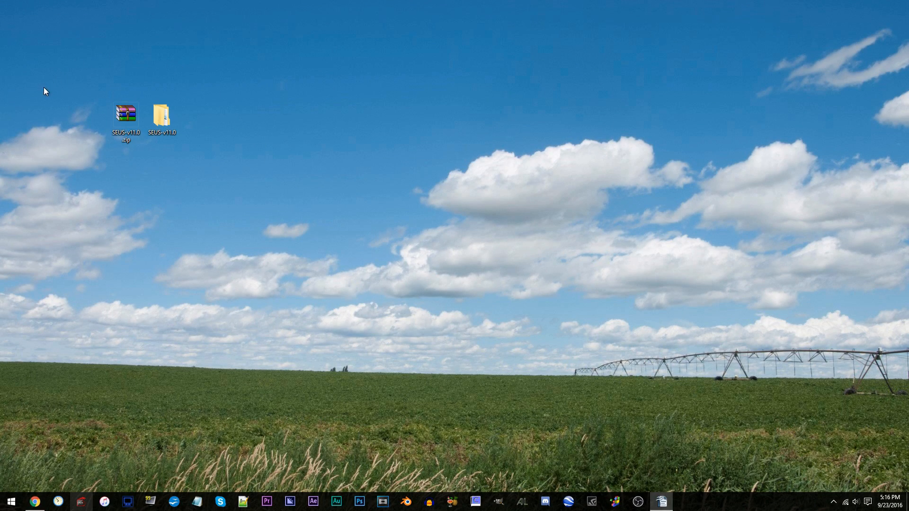
mouse_move(216, 123)
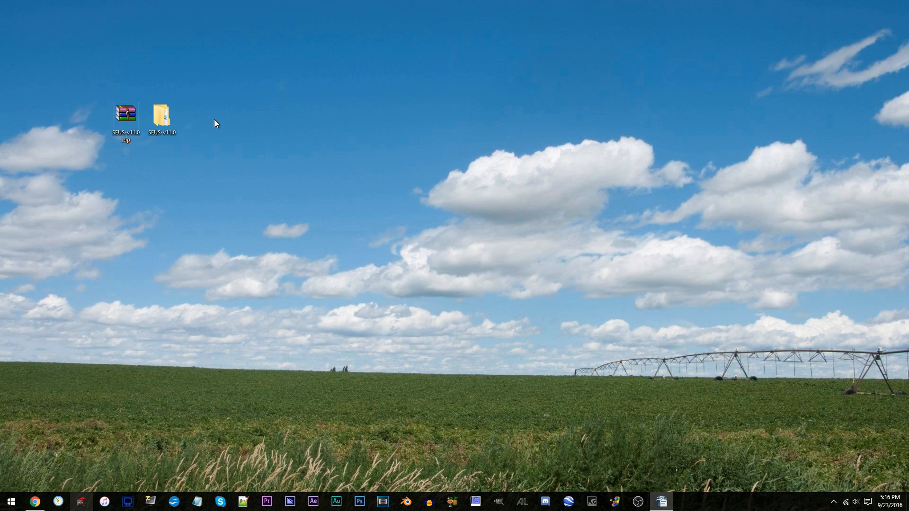
Navigate into SEUS-v11.0's shaders folder and select composite2.fsh
double_click(162, 114)
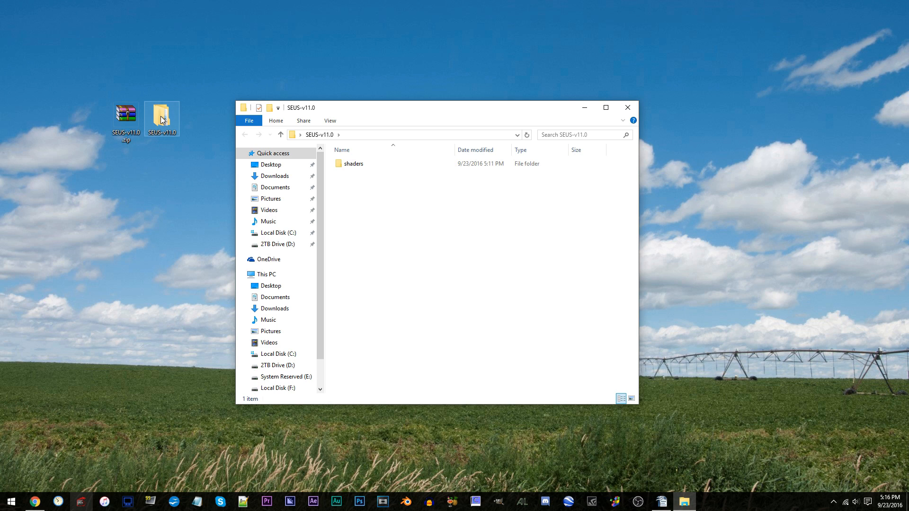
double_click(353, 164)
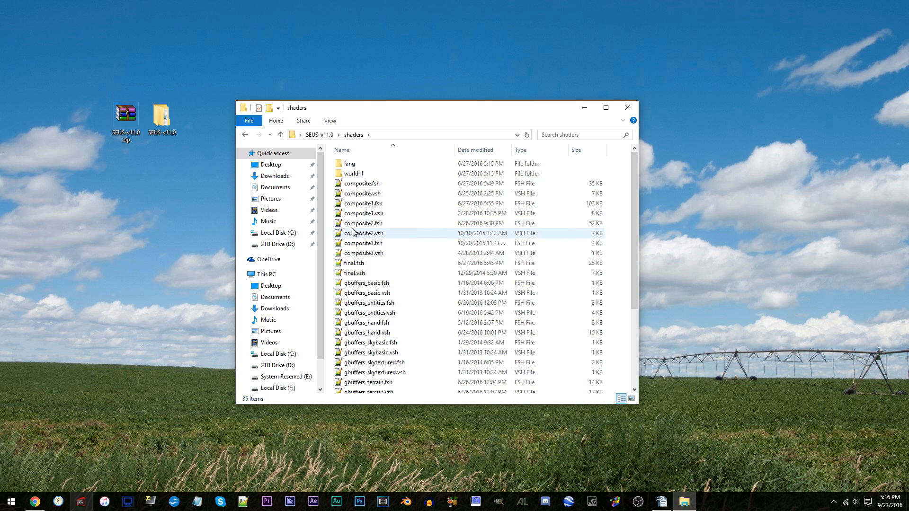
click(362, 223)
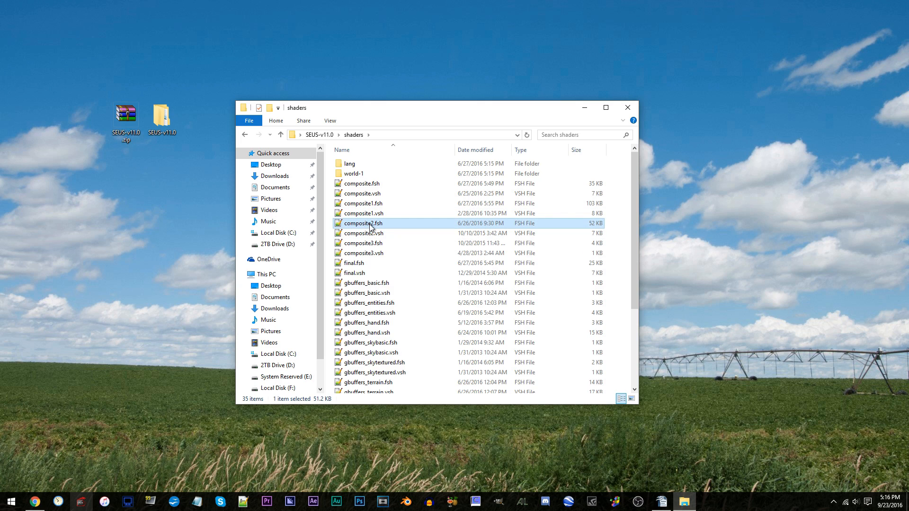
mouse_move(460, 226)
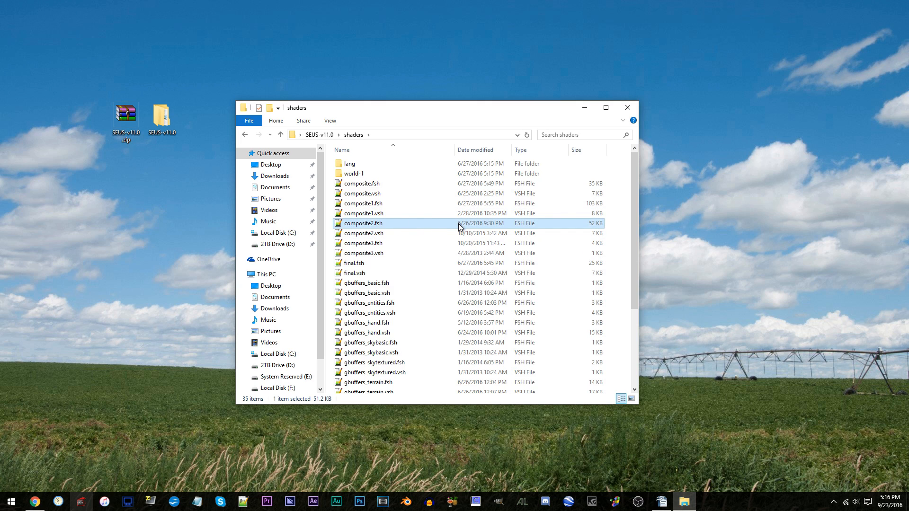
Open composite2.fsh in Notepad++ and jump to line 1609 at the visibility formula
double_click(362, 223)
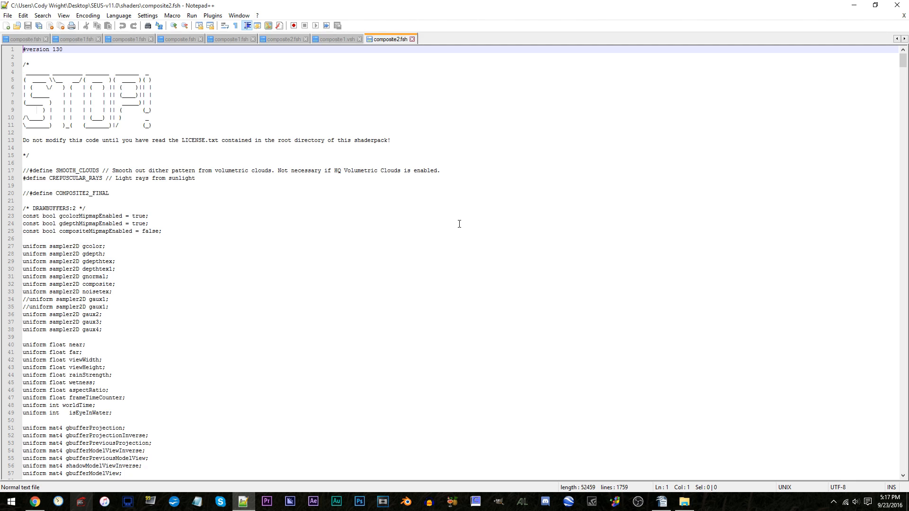
key(ctrl+g)
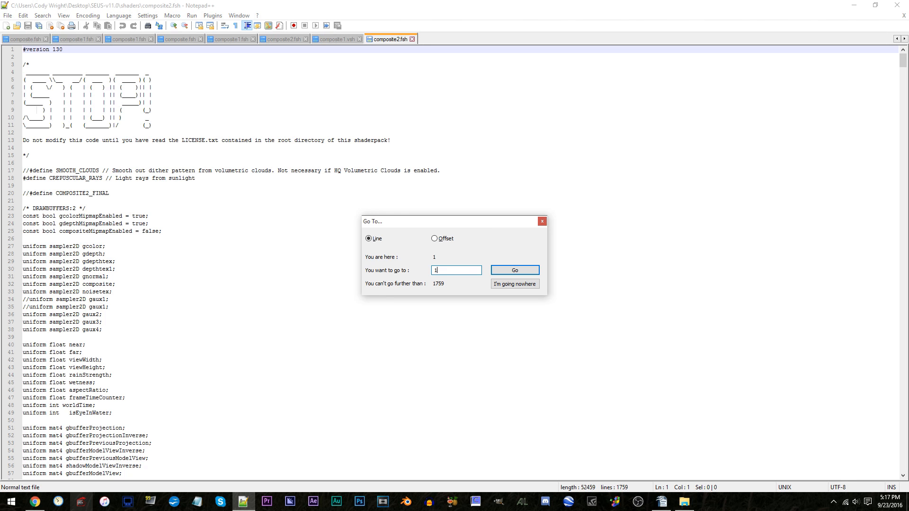
click(514, 270)
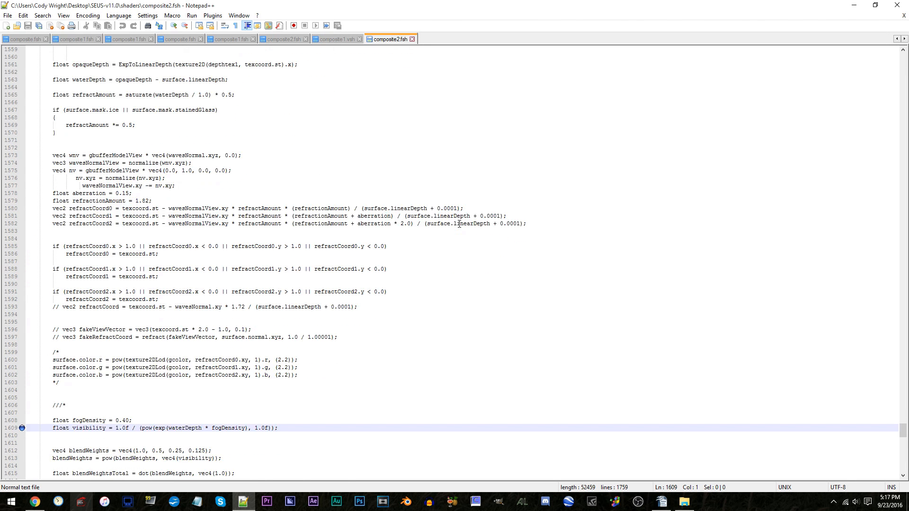
scroll(down, 3)
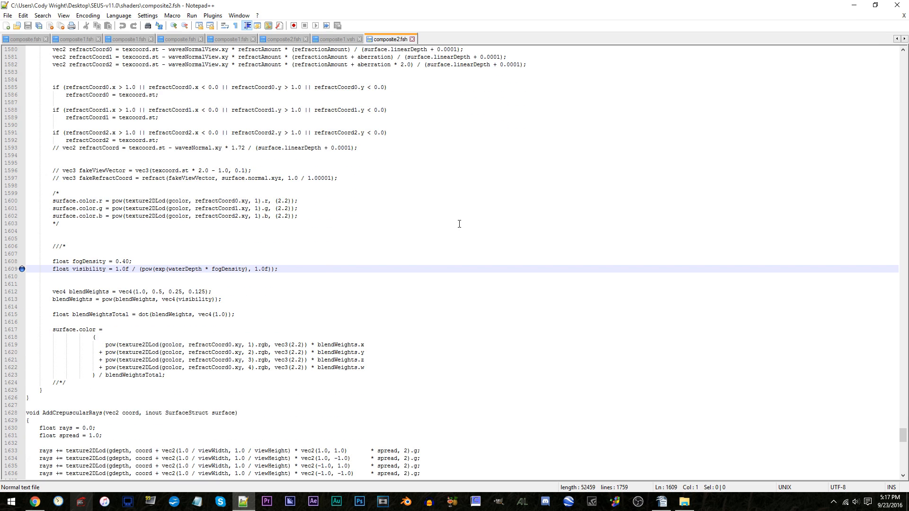
mouse_move(229, 248)
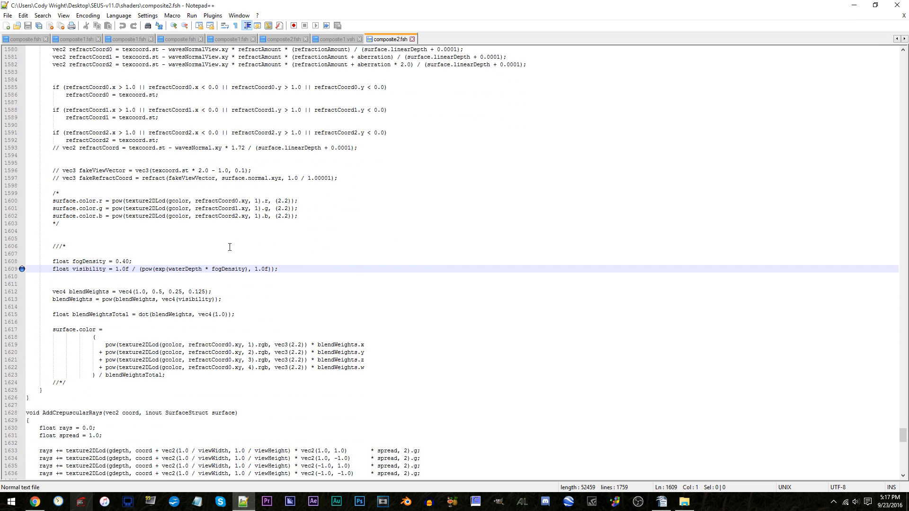
click(116, 268)
text(0)
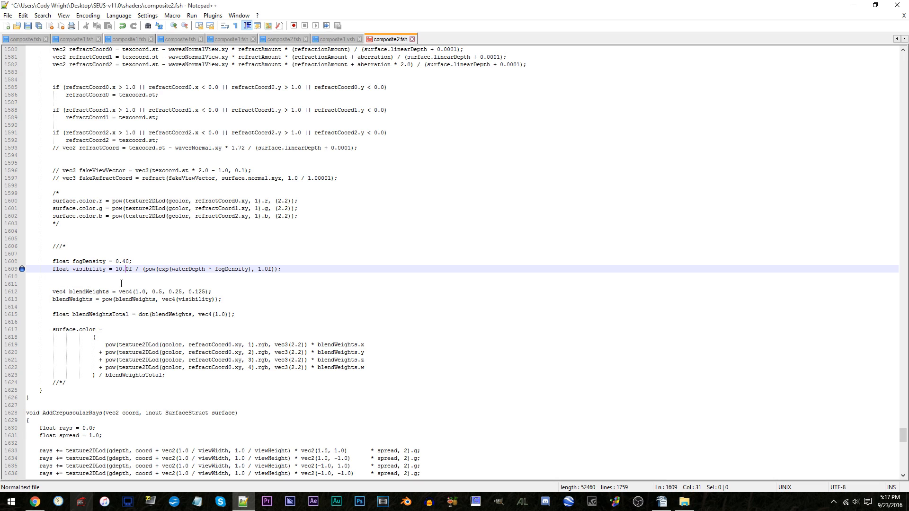
mouse_move(570, 361)
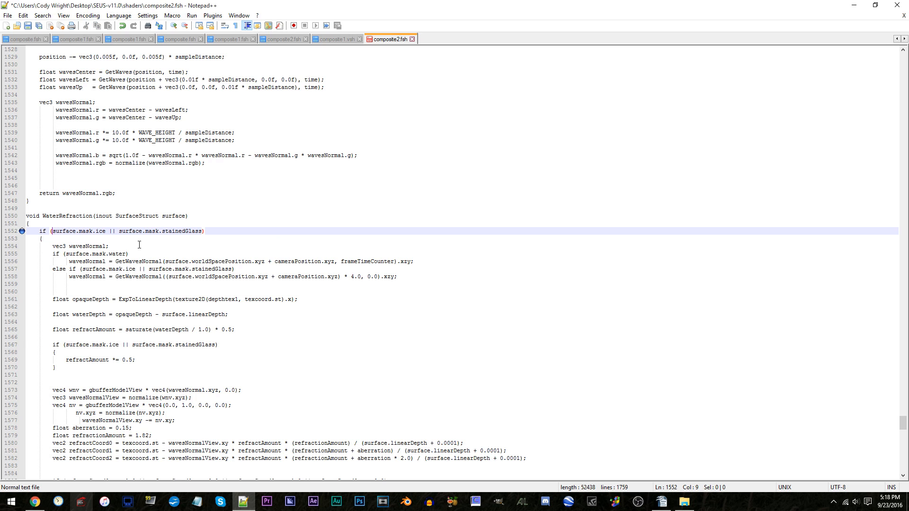
Add 'surface.mask.water ||' to line 1552's WaterRefraction condition alongside ice and stained glass
text(surface.mask.water ||)
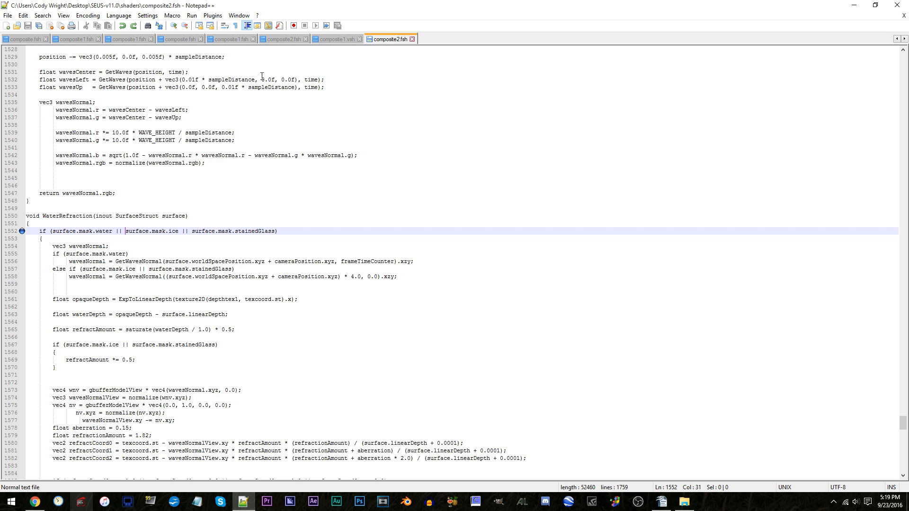
mouse_move(898, 6)
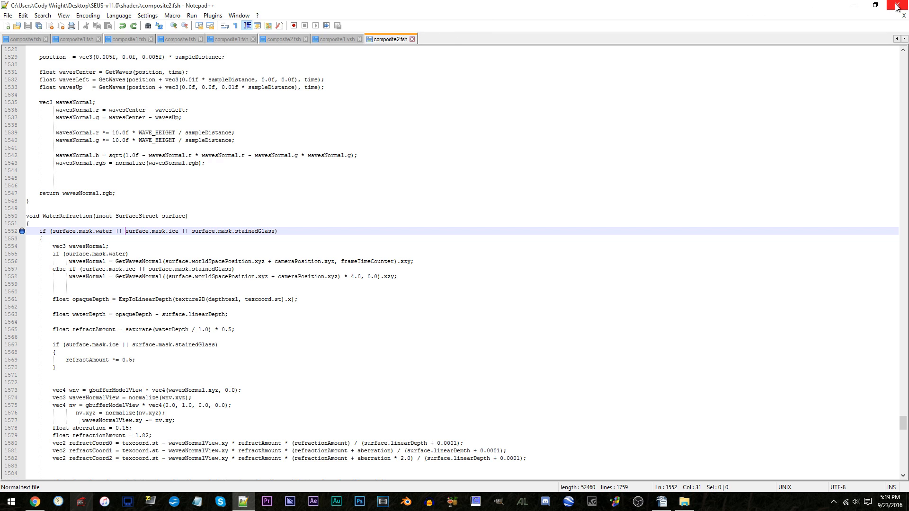